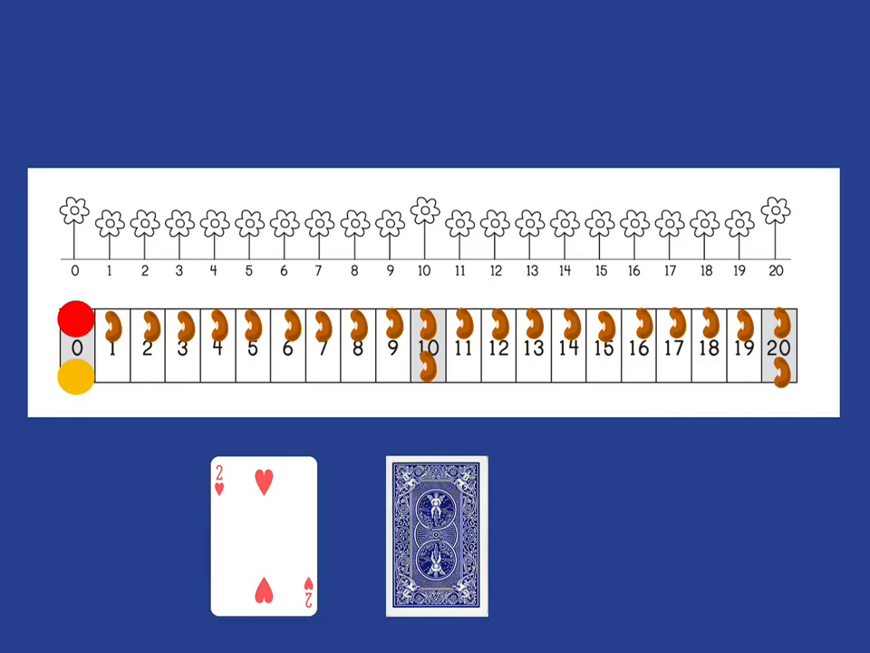
Move the red counter to 2 and the yellow counter to 8, collecting each square's bean.
drag(77, 319, 94, 319)
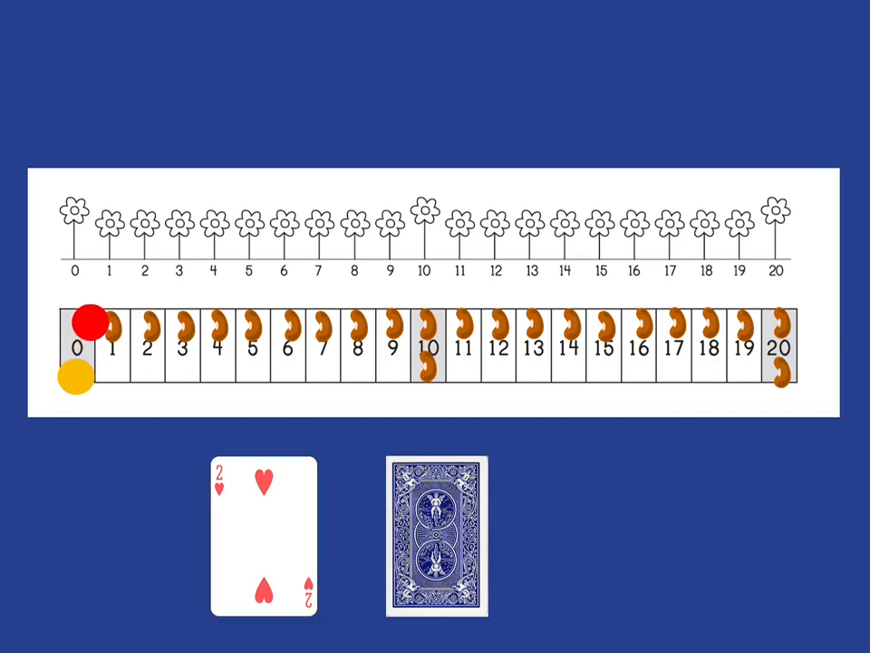
drag(91, 321, 147, 337)
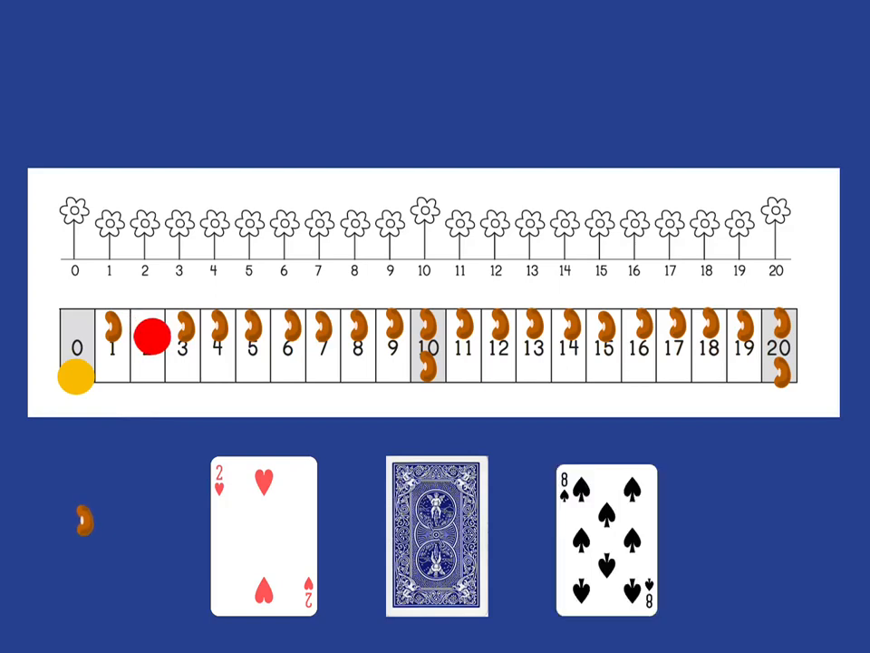
drag(76, 379, 308, 395)
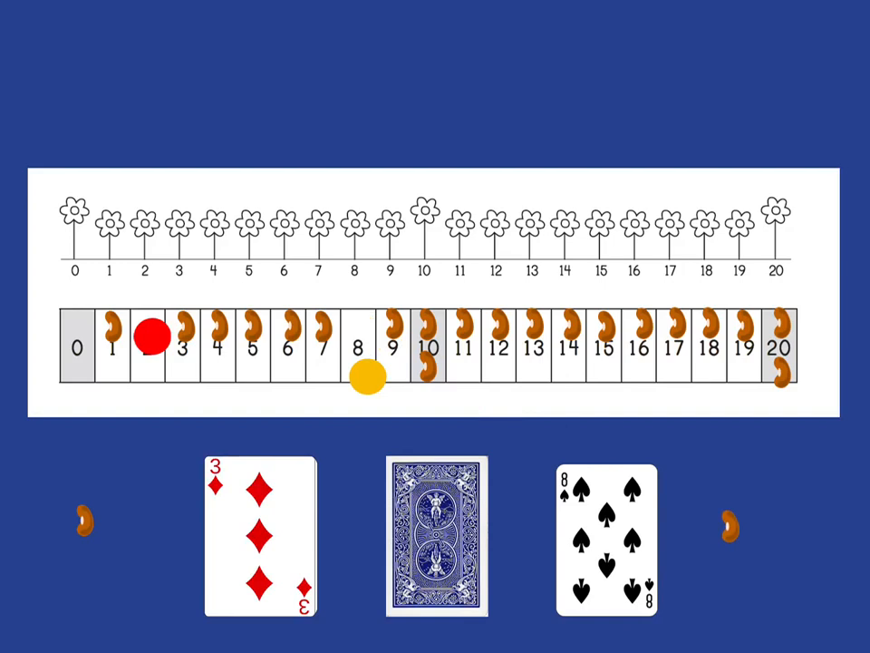
Move red to 5 collecting its bean, draw the 2 of clubs and move yellow to 10.
drag(152, 335, 244, 330)
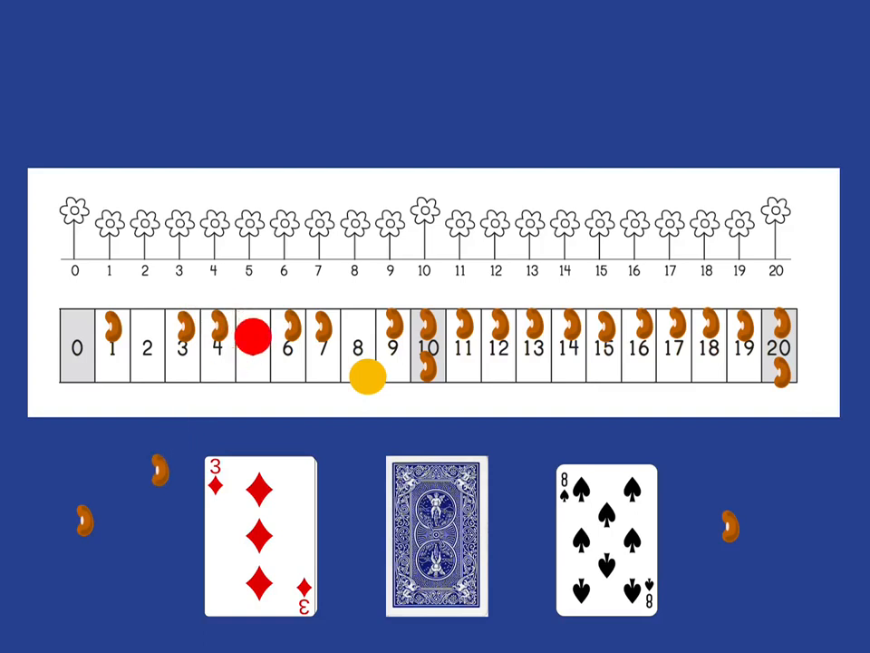
drag(160, 471, 118, 522)
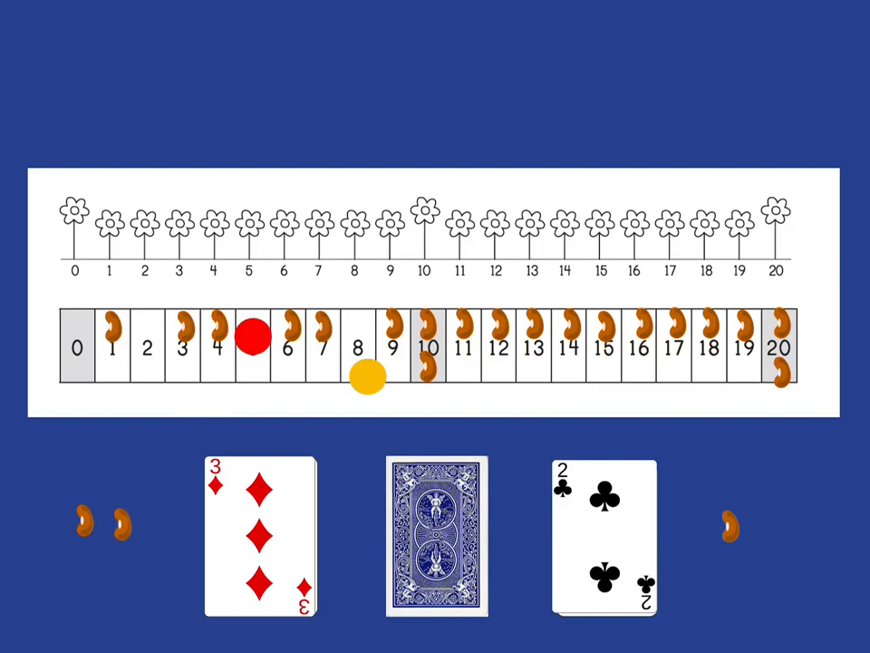
drag(366, 379, 426, 382)
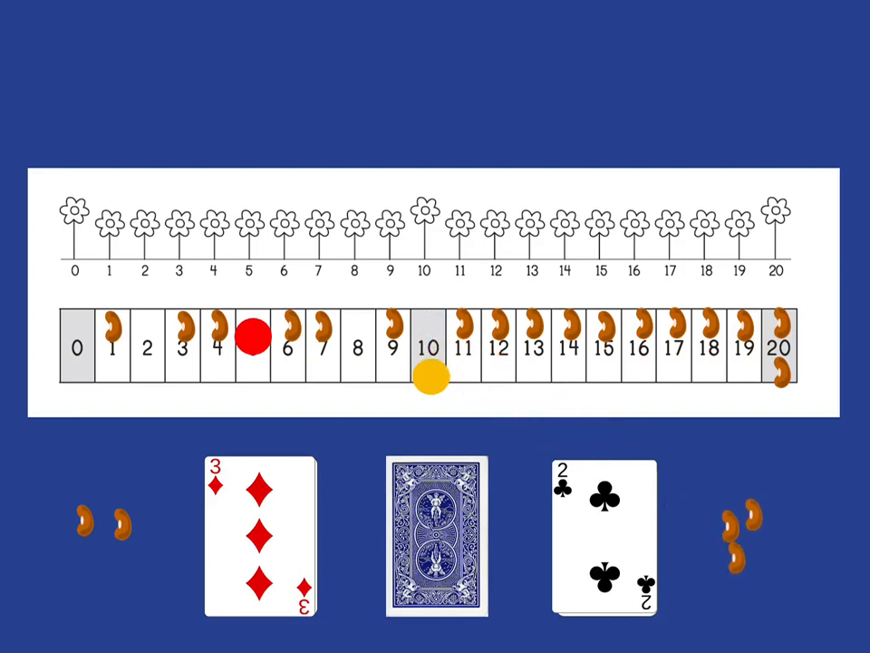
Draw the 5 of hearts and advance the red counter along the line.
click(259, 535)
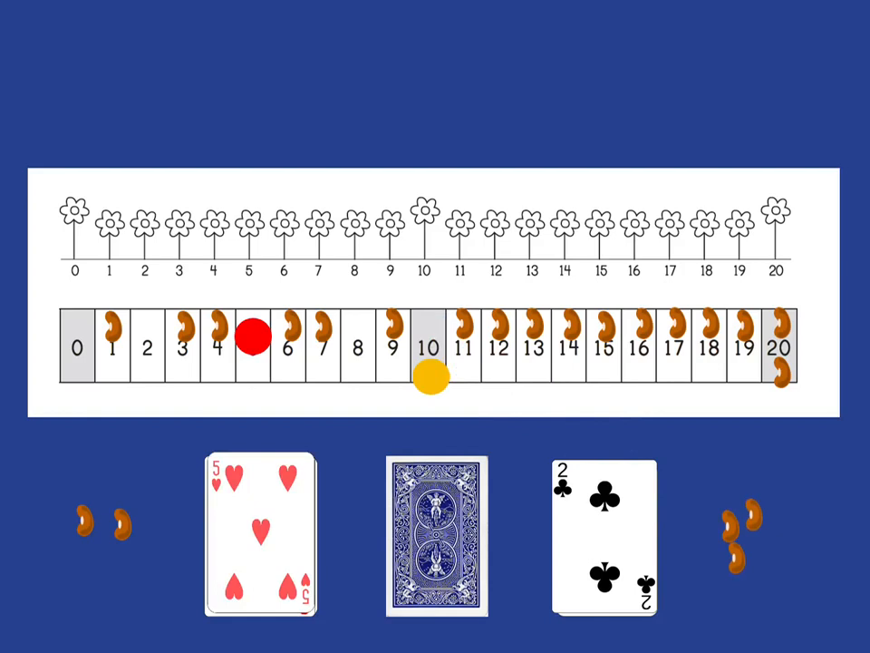
drag(252, 335, 426, 336)
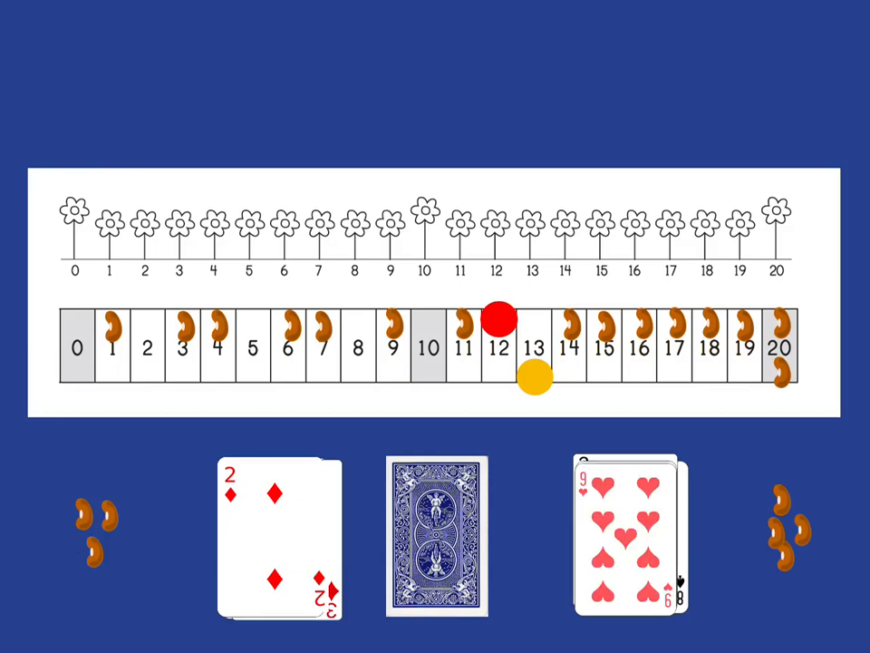
Carry the yellow counter nine spaces off the end past 20 and back around the line.
drag(535, 379, 617, 421)
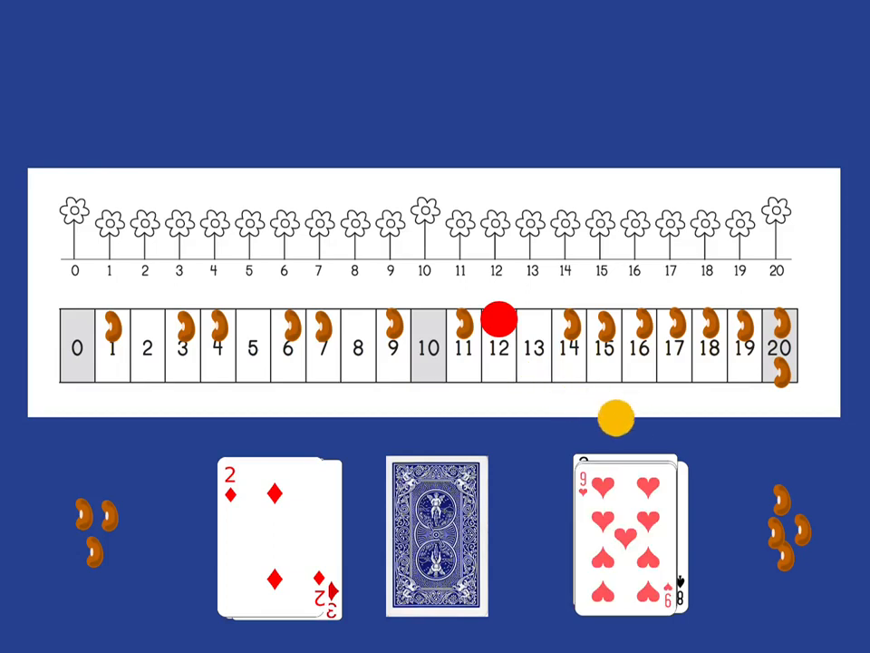
drag(616, 421, 813, 375)
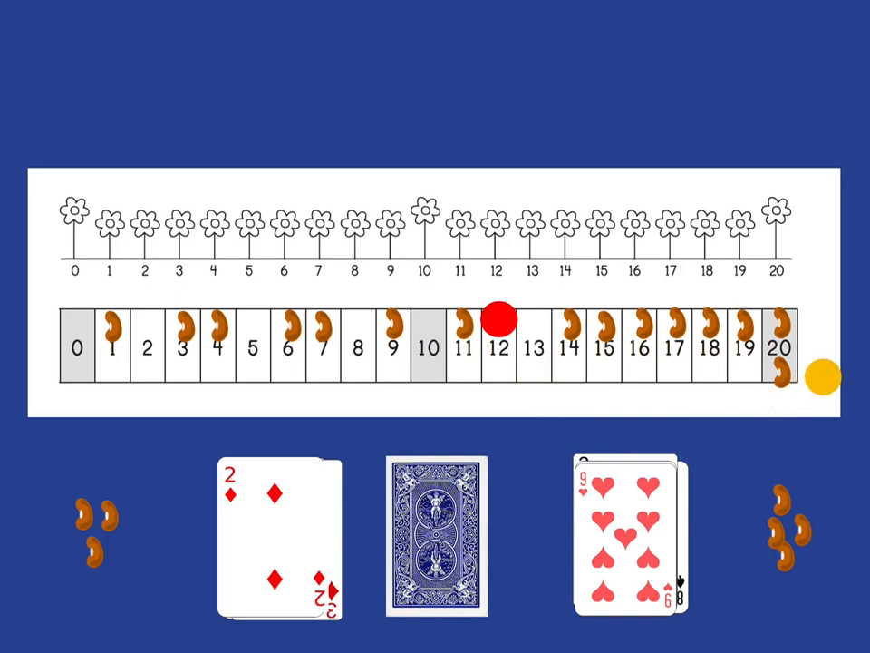
drag(819, 375, 261, 367)
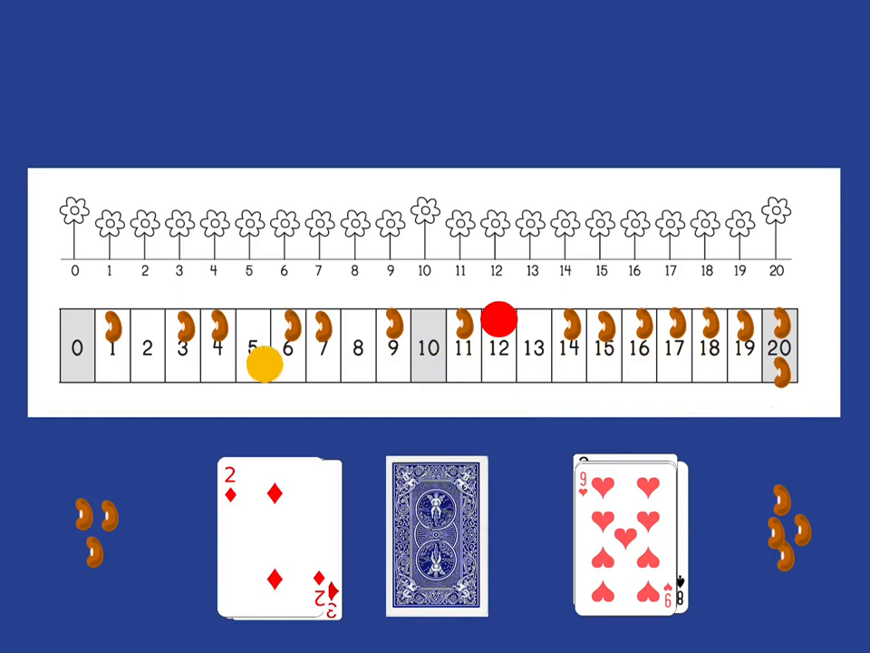
drag(261, 366, 76, 354)
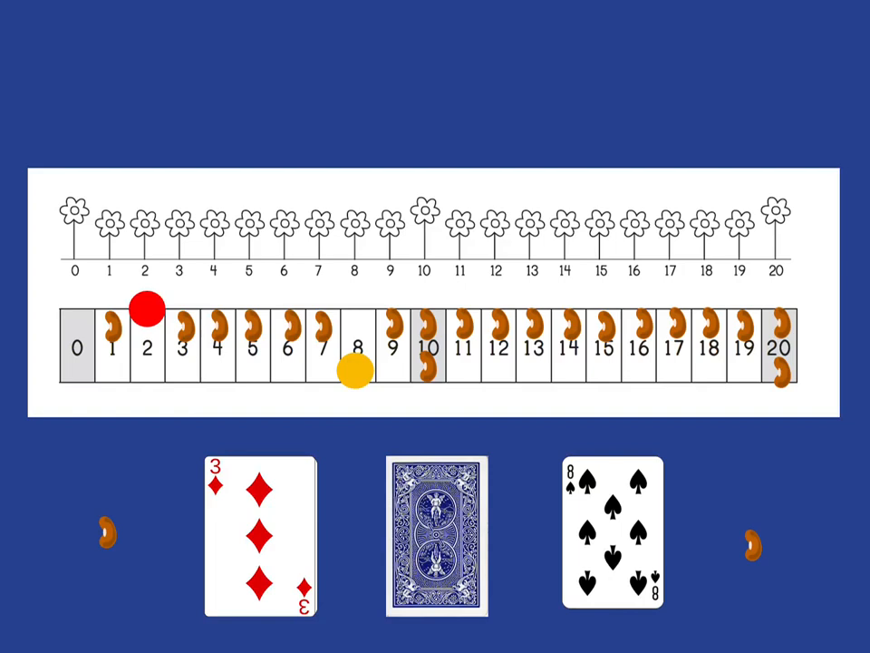
Step the red counter from 2 through 3 and 4 to 5, reset it to 2, and replay the move.
drag(146, 308, 223, 307)
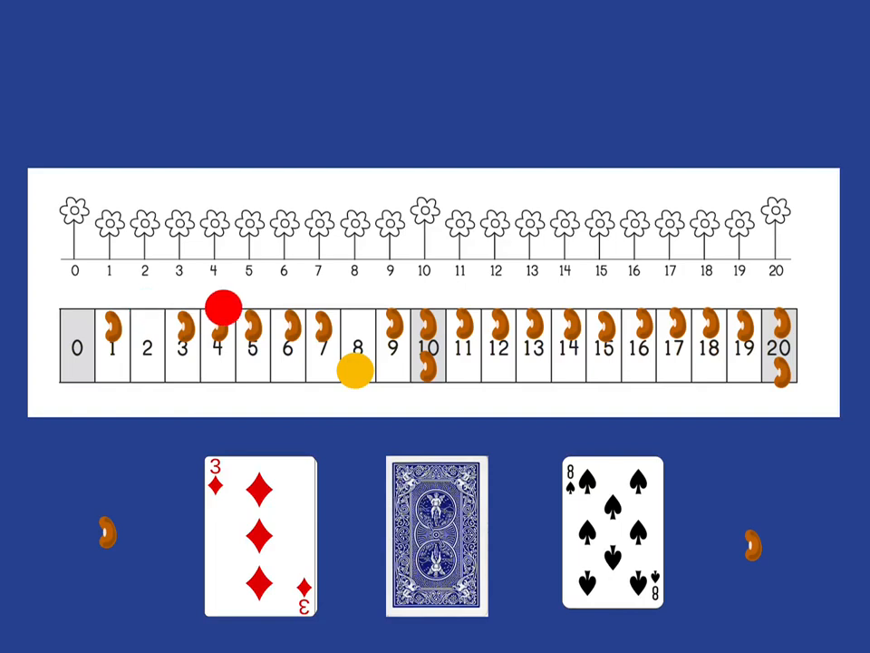
drag(221, 306, 258, 306)
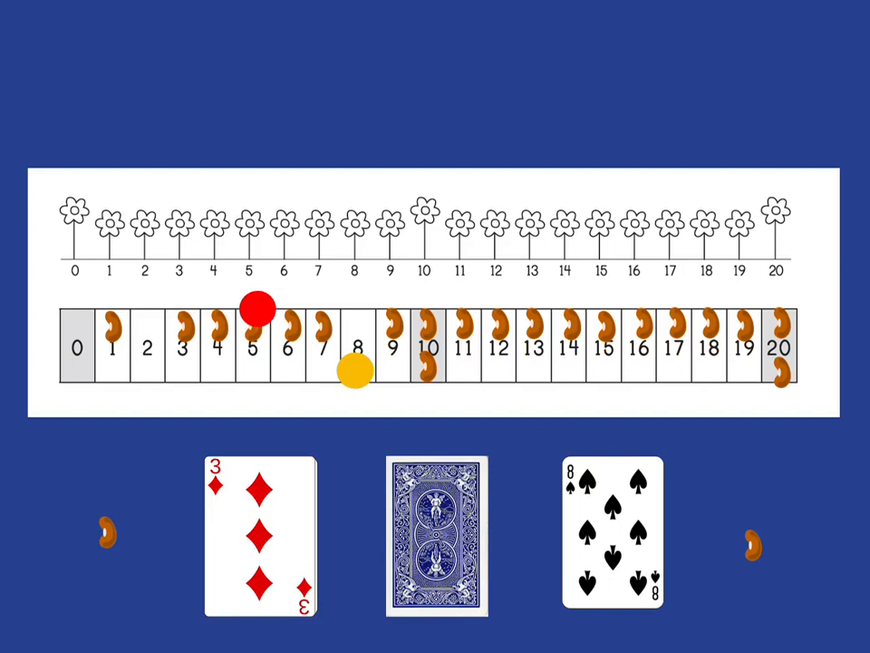
drag(258, 308, 145, 308)
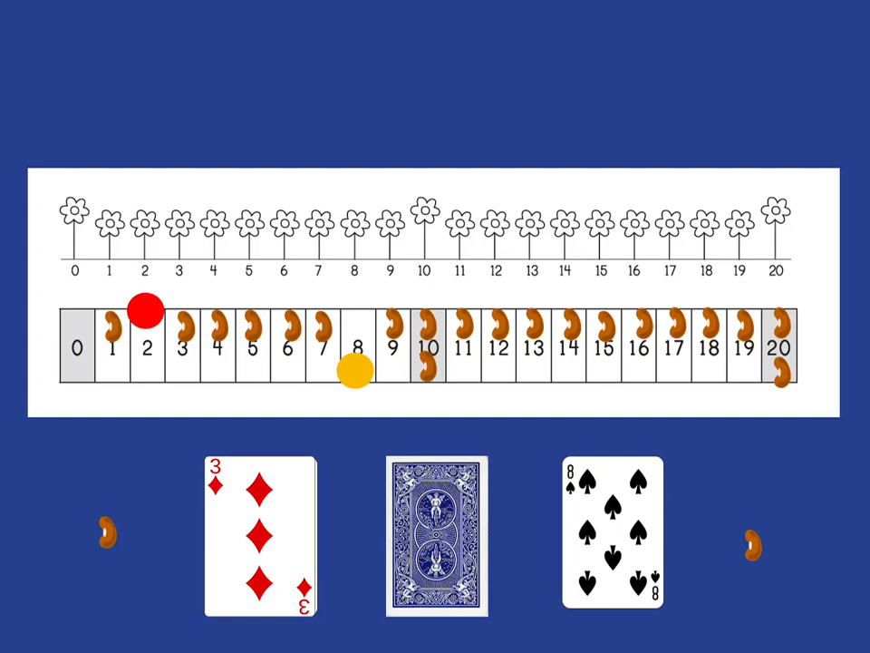
drag(145, 308, 172, 288)
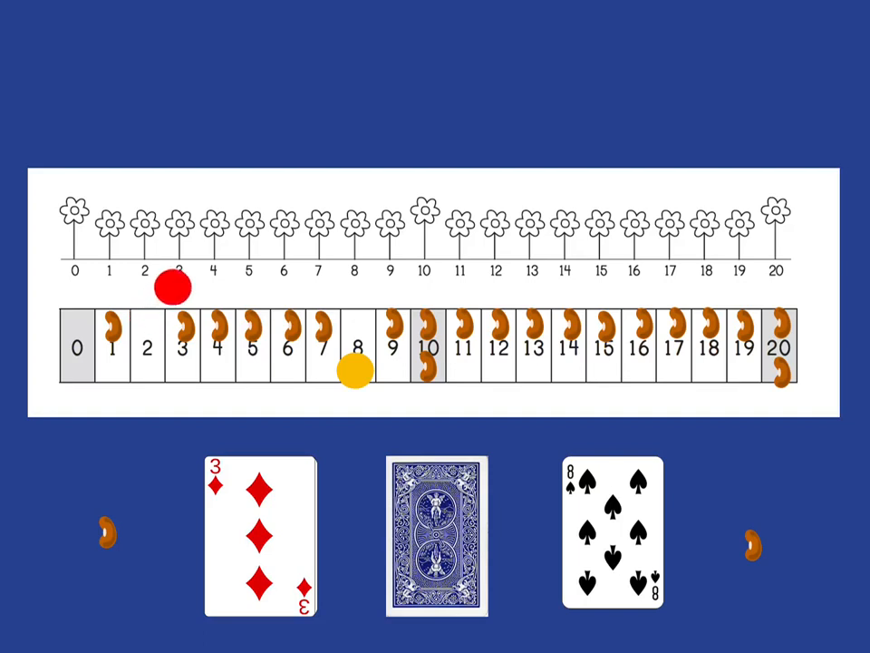
drag(172, 288, 261, 310)
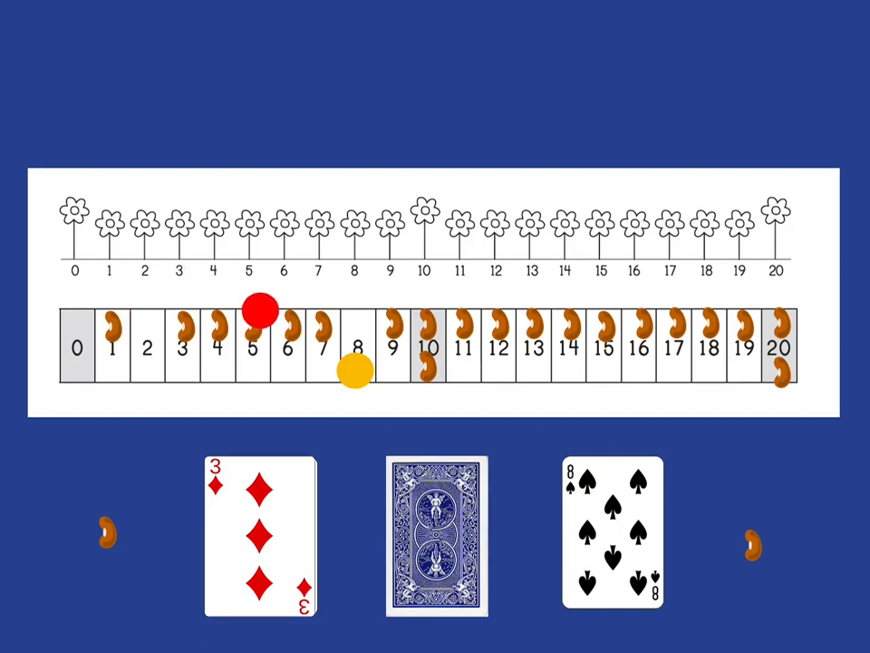